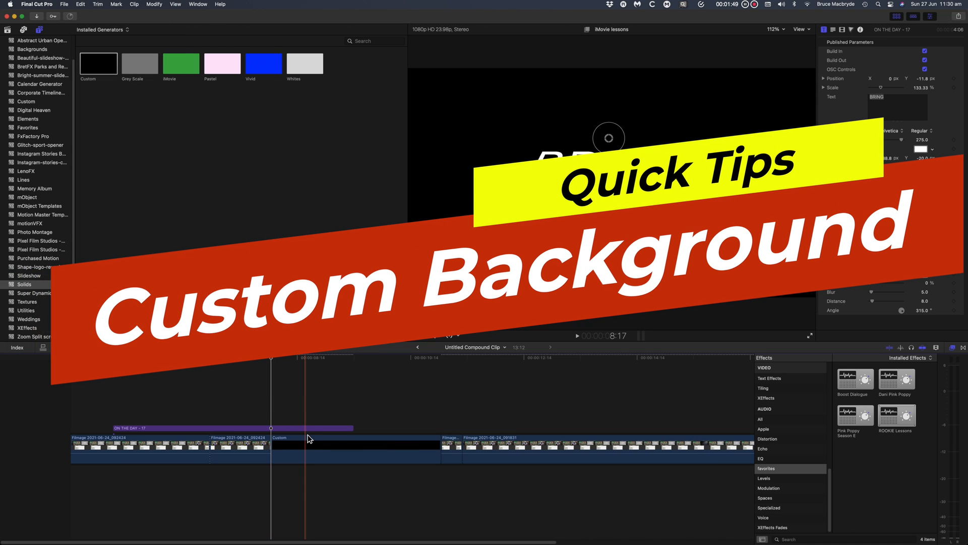
Step: Select the inserted Custom solid clip and give it a new colour from the swatches
left_click(356, 448)
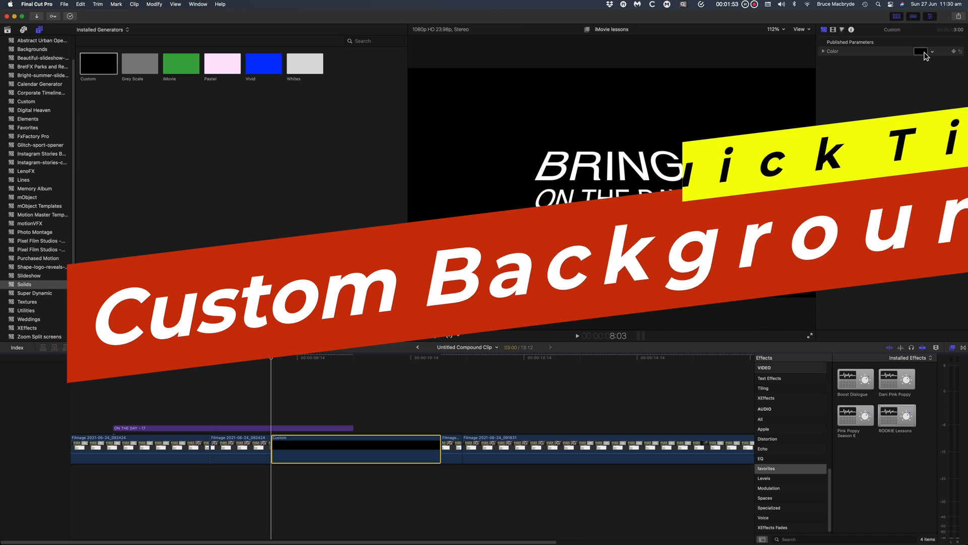
left_click(921, 51)
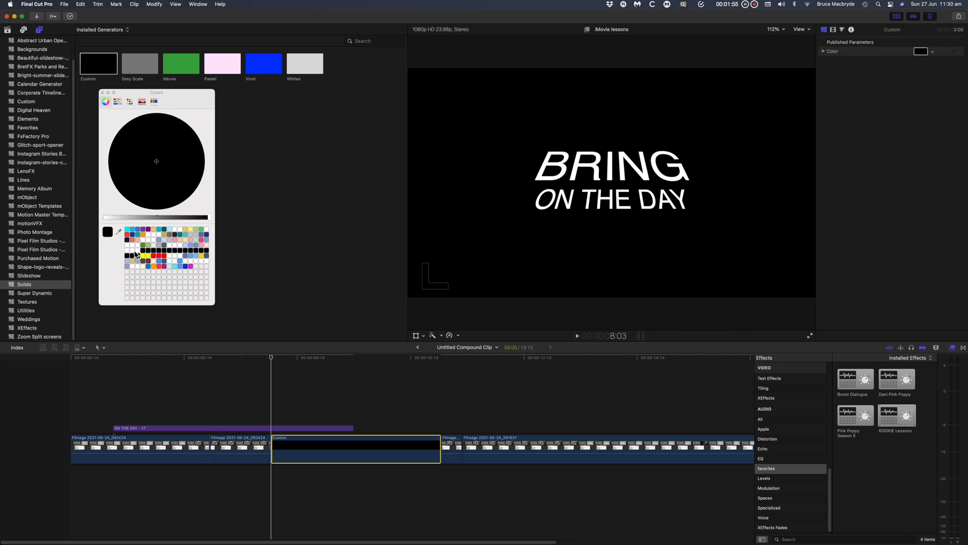
left_click(159, 255)
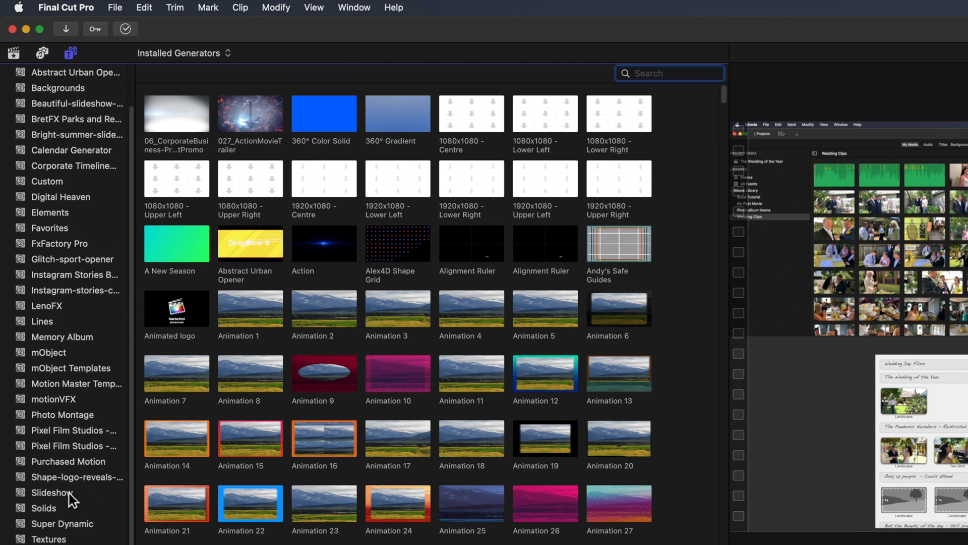
left_click(44, 508)
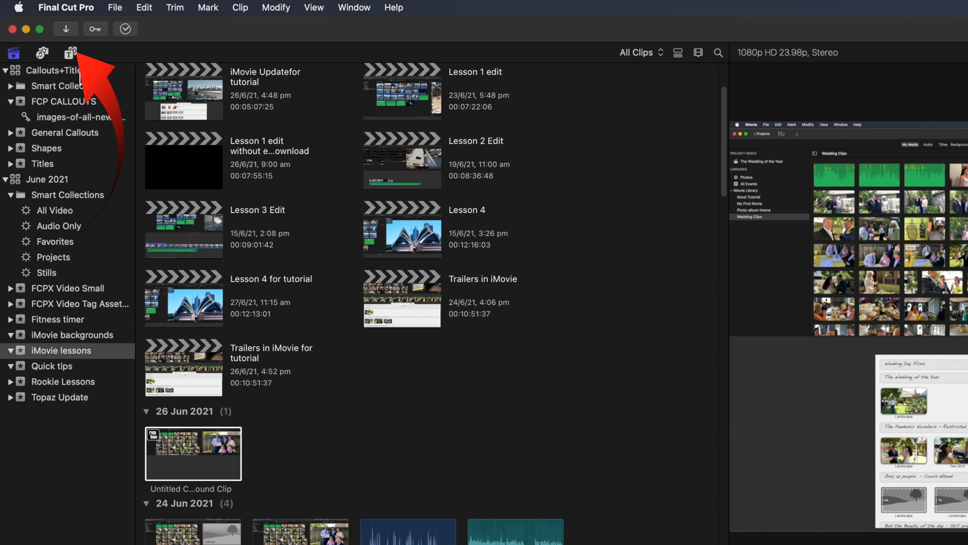
left_click(71, 52)
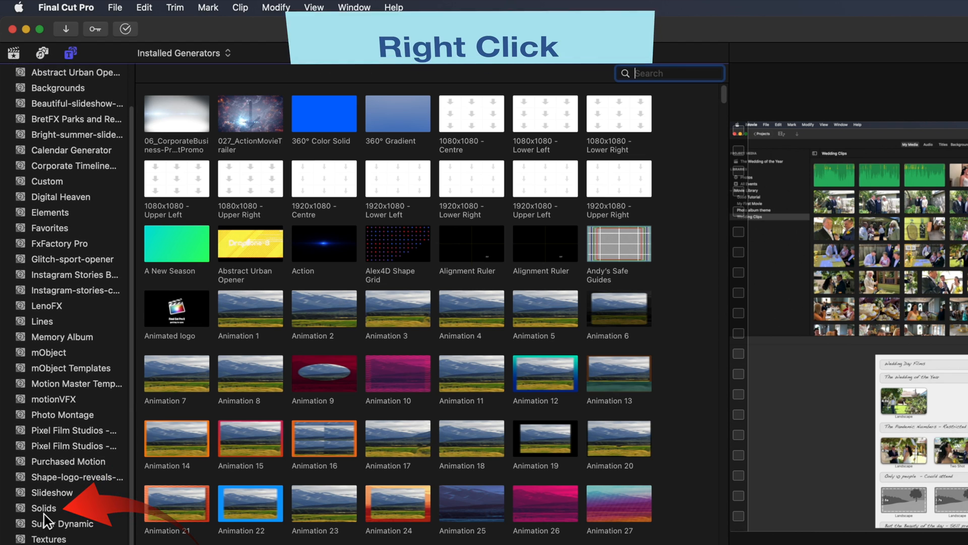
Step: Make the Custom solid the default generator, insert it, and bring up its colour choices
left_click(43, 508)
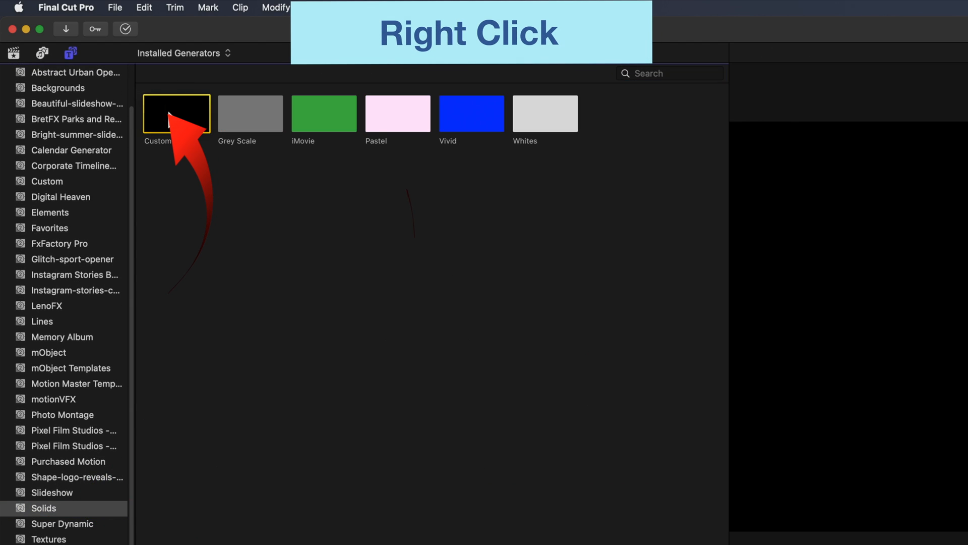
right_click(176, 113)
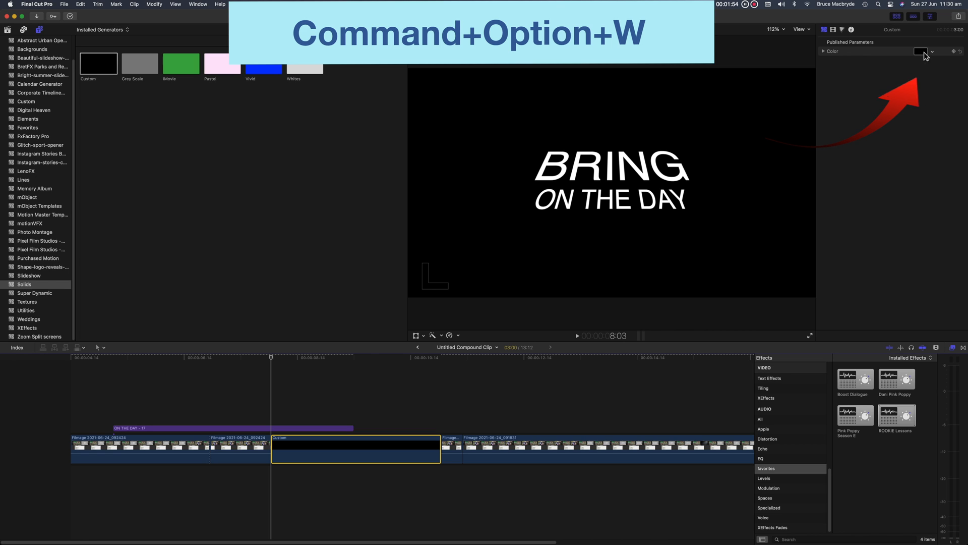
left_click(920, 51)
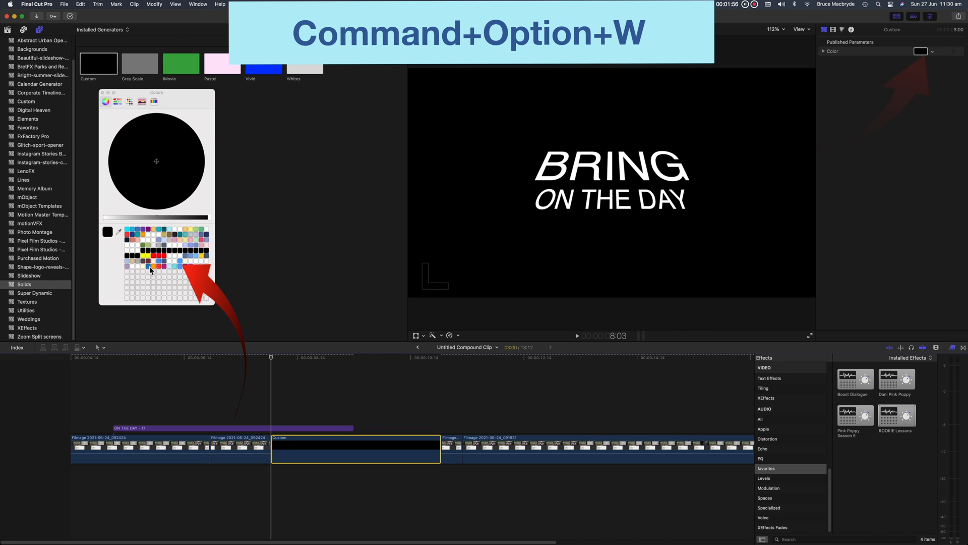